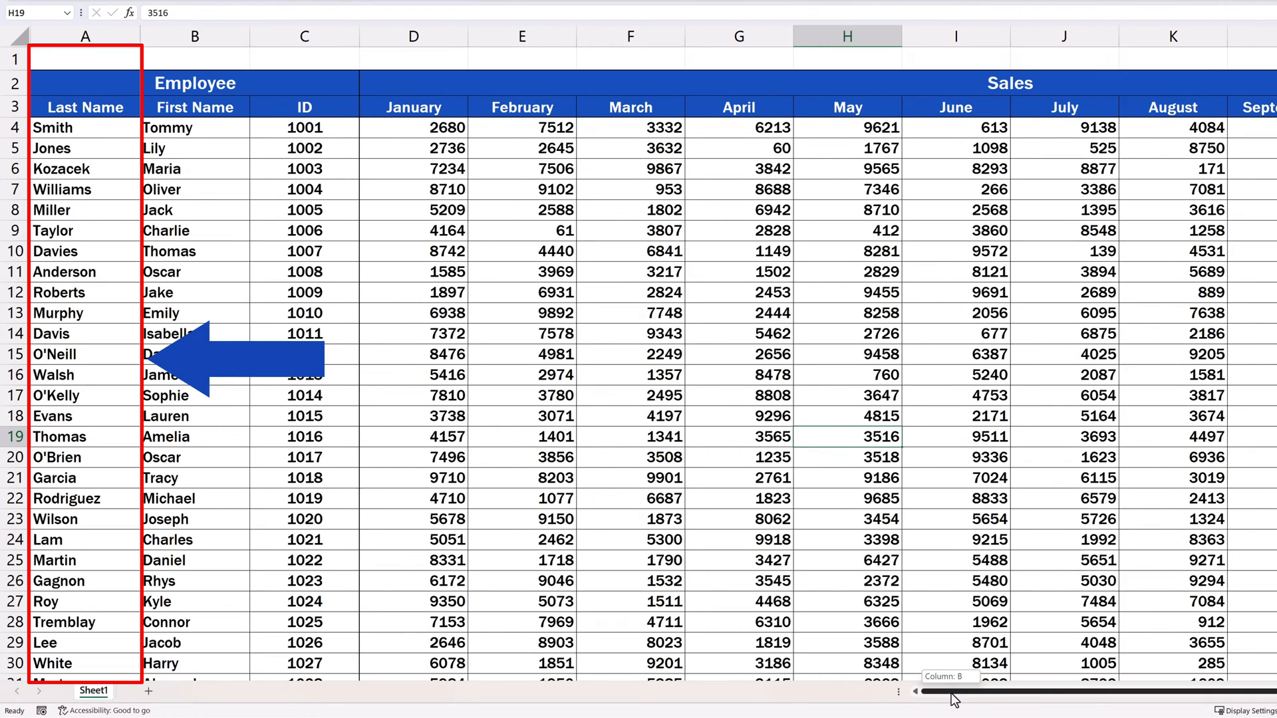
Scroll the employee sales table sideways to see how the name columns disappear
scroll(right, 3)
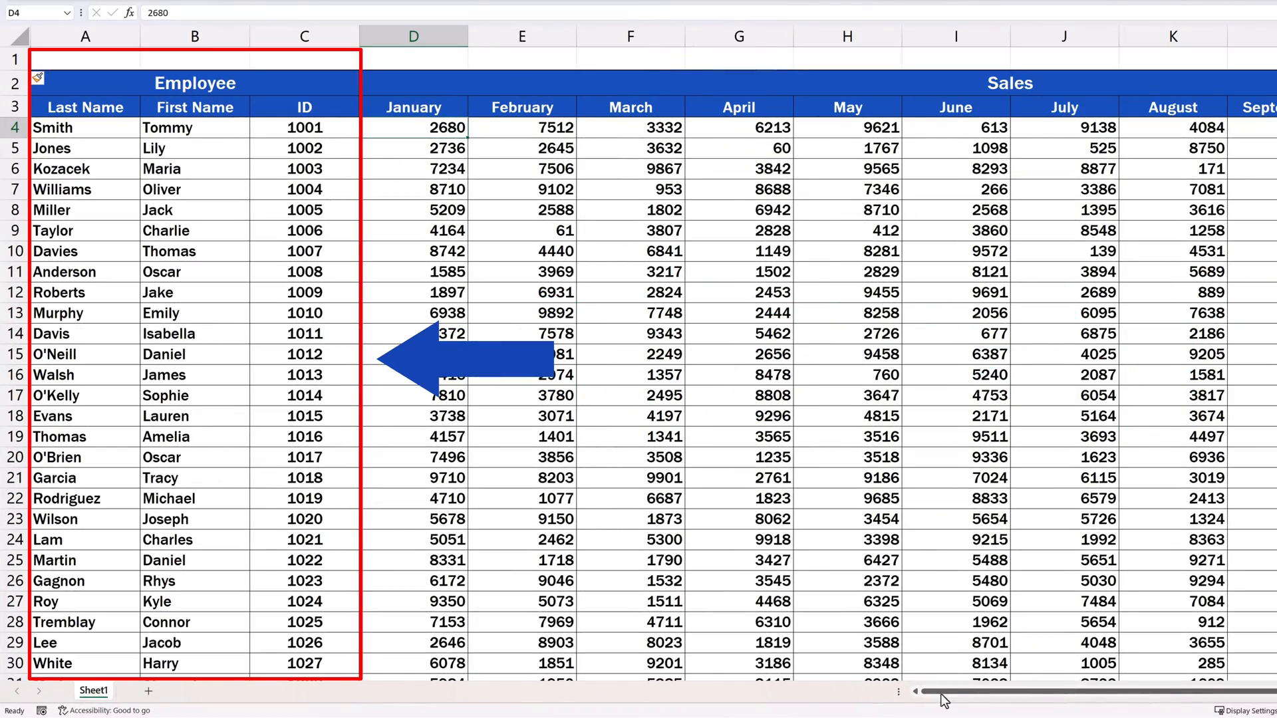
scroll(right, 3)
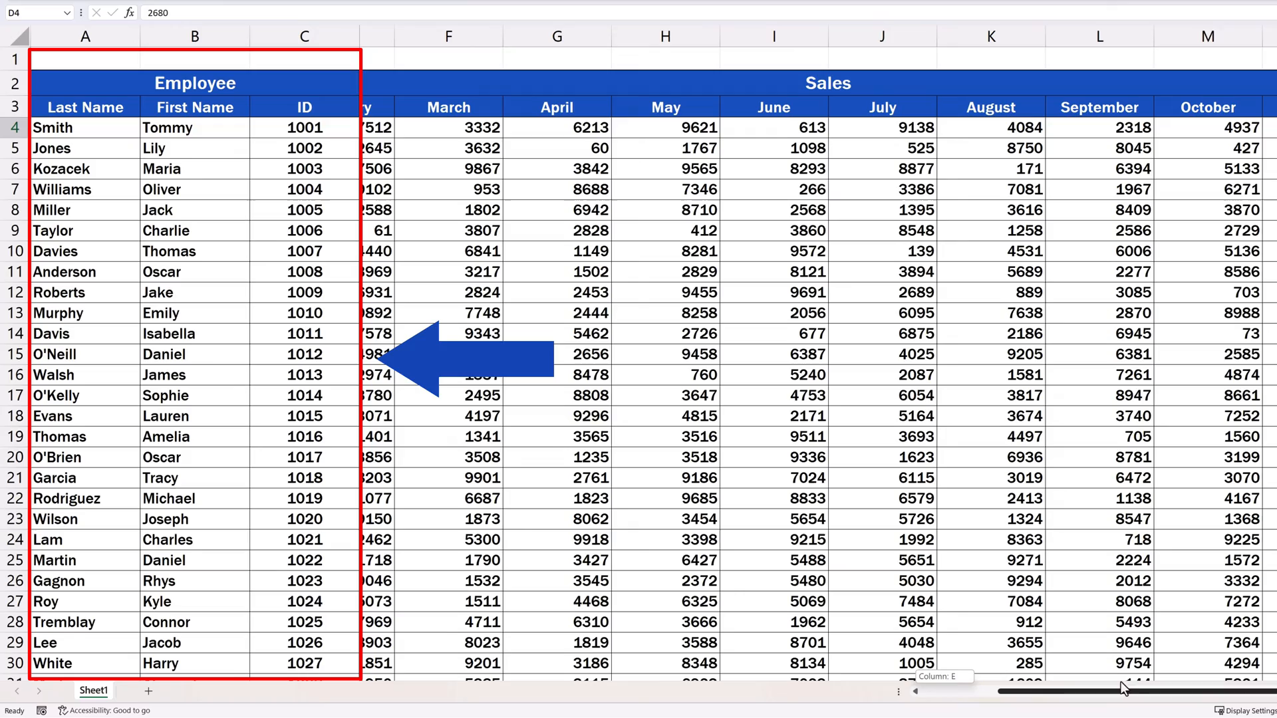
scroll(left, 3)
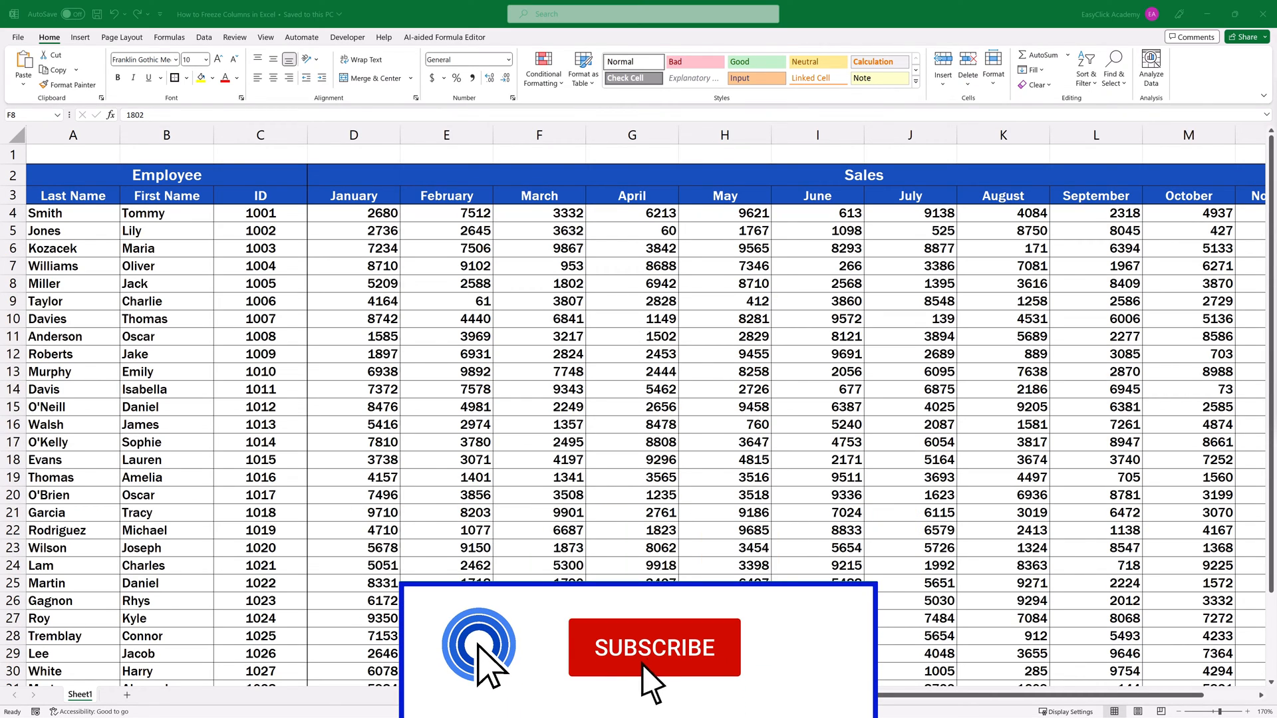
click(654, 648)
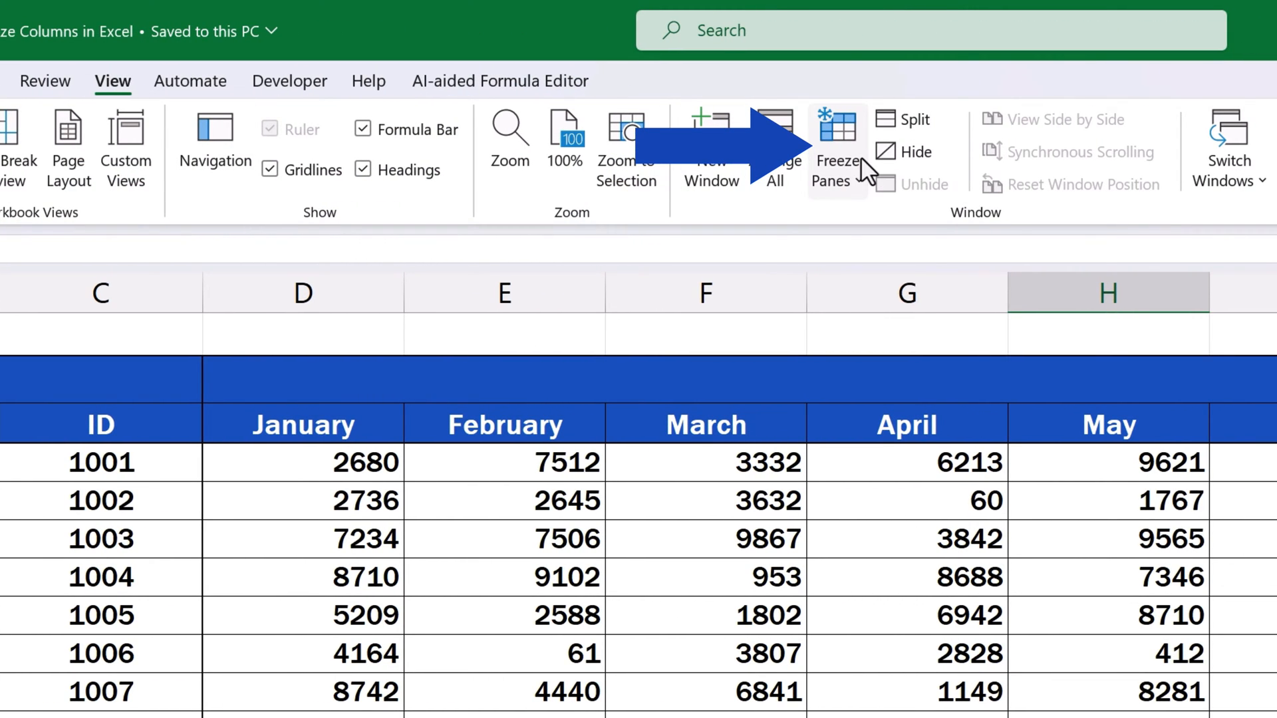
Preview the Freeze Panes options on the View tab, then close the list
click(837, 148)
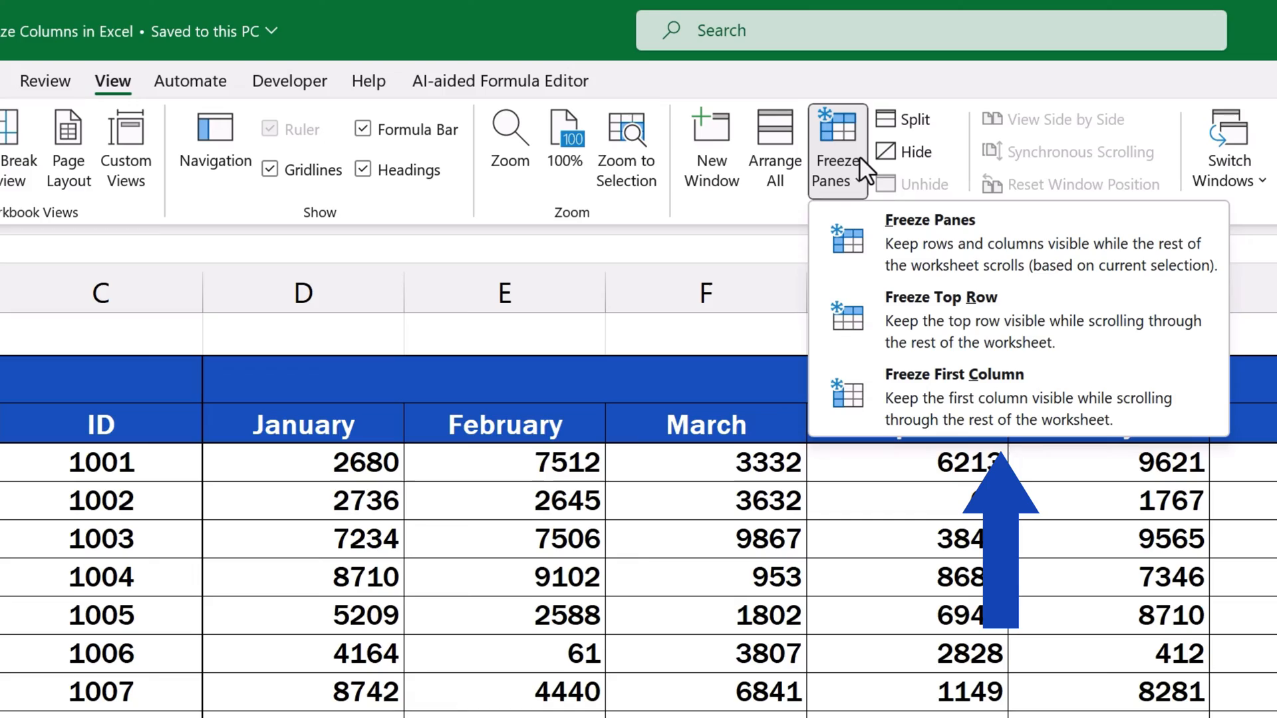
mouse_move(905, 326)
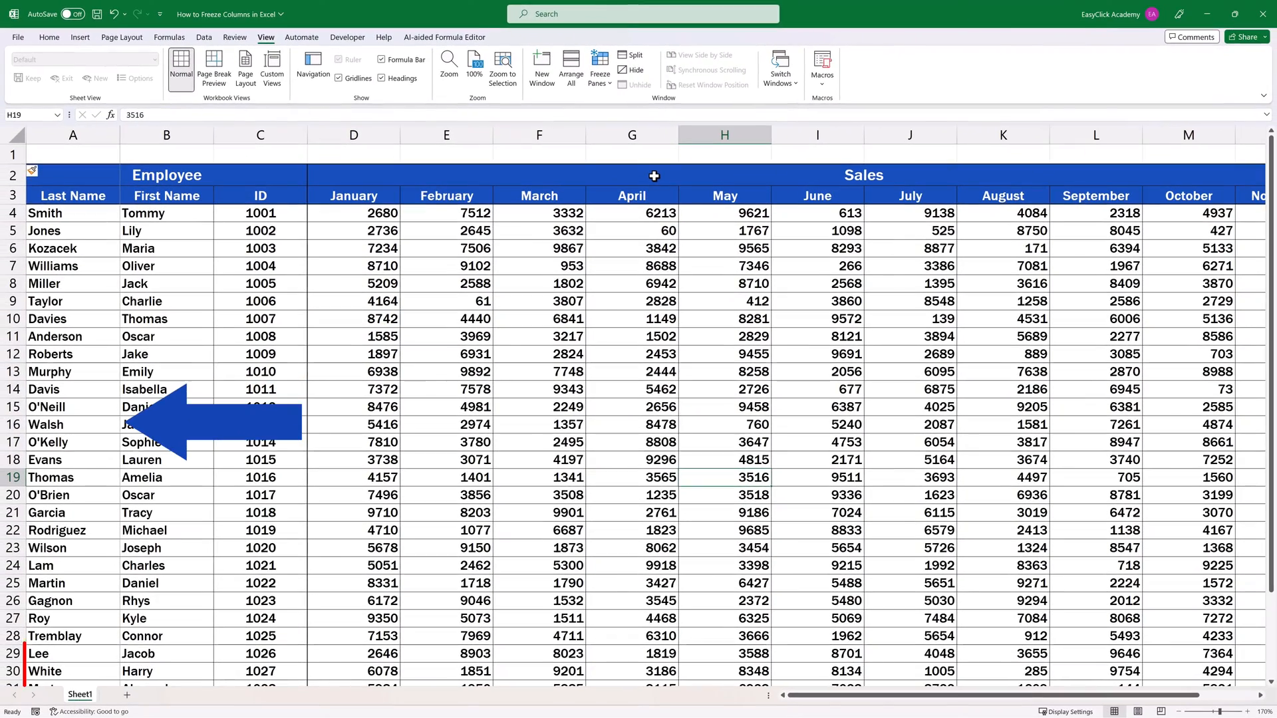
click(72, 134)
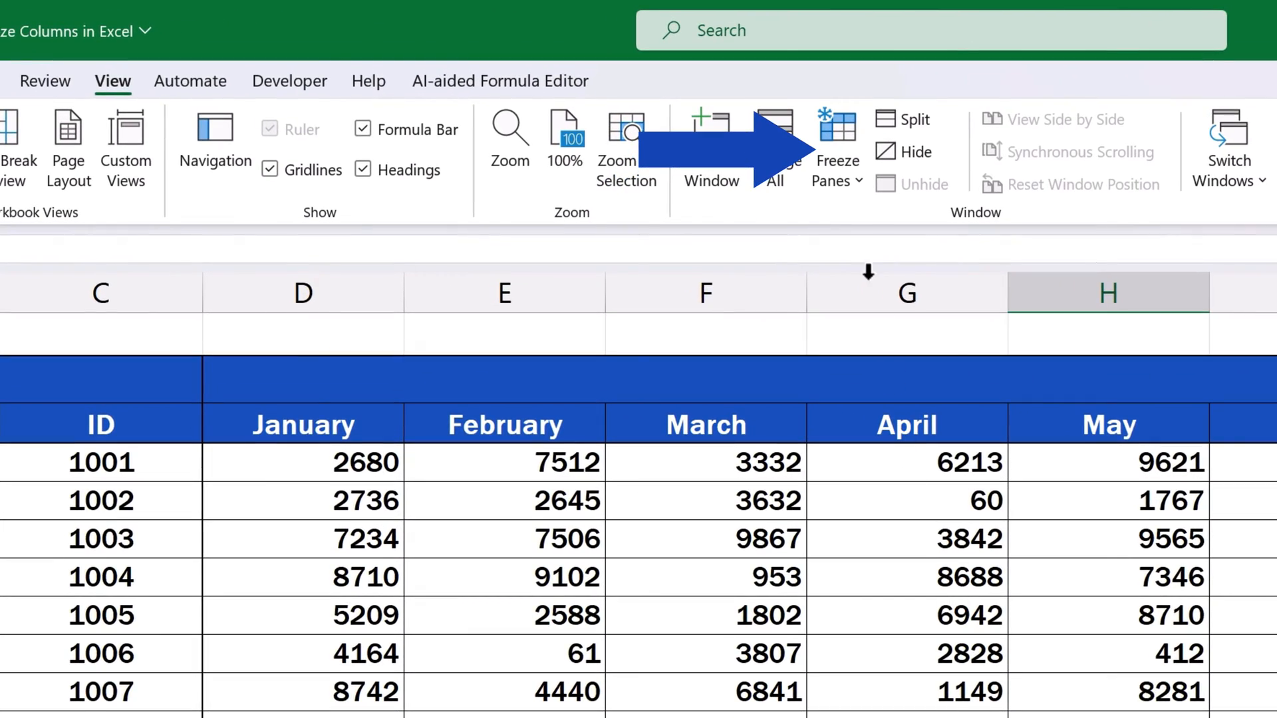
click(836, 147)
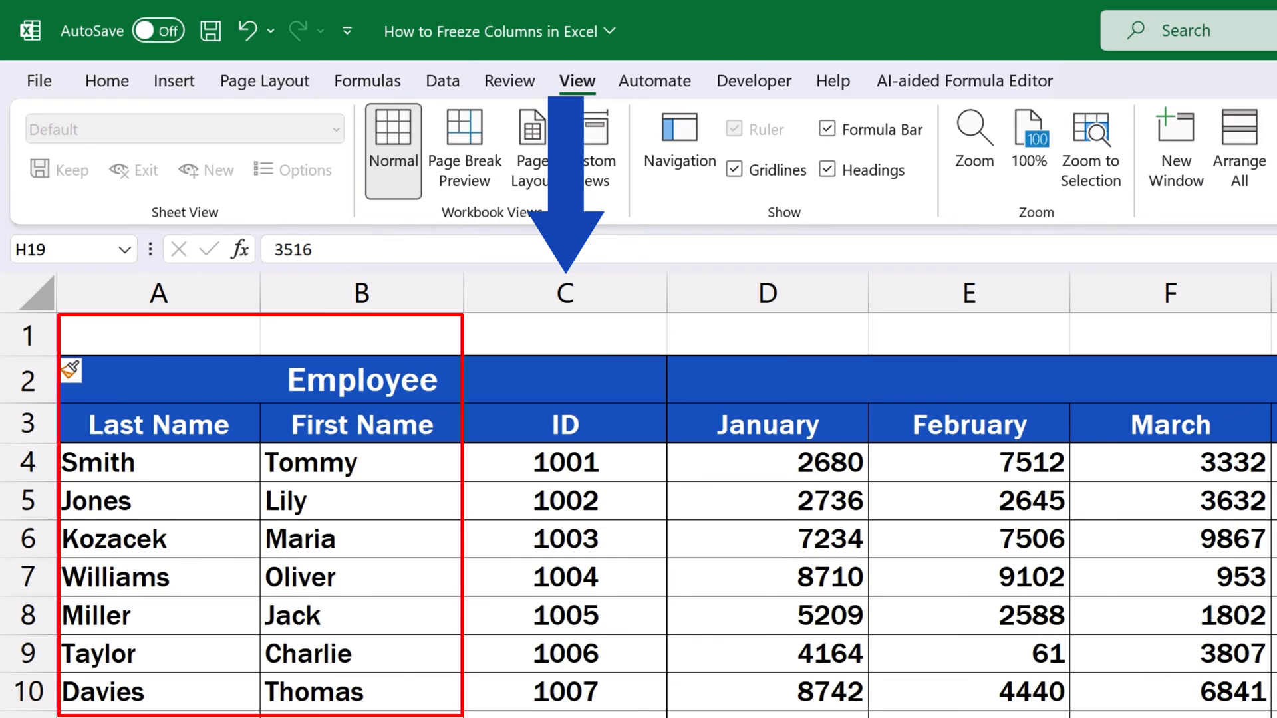
click(565, 335)
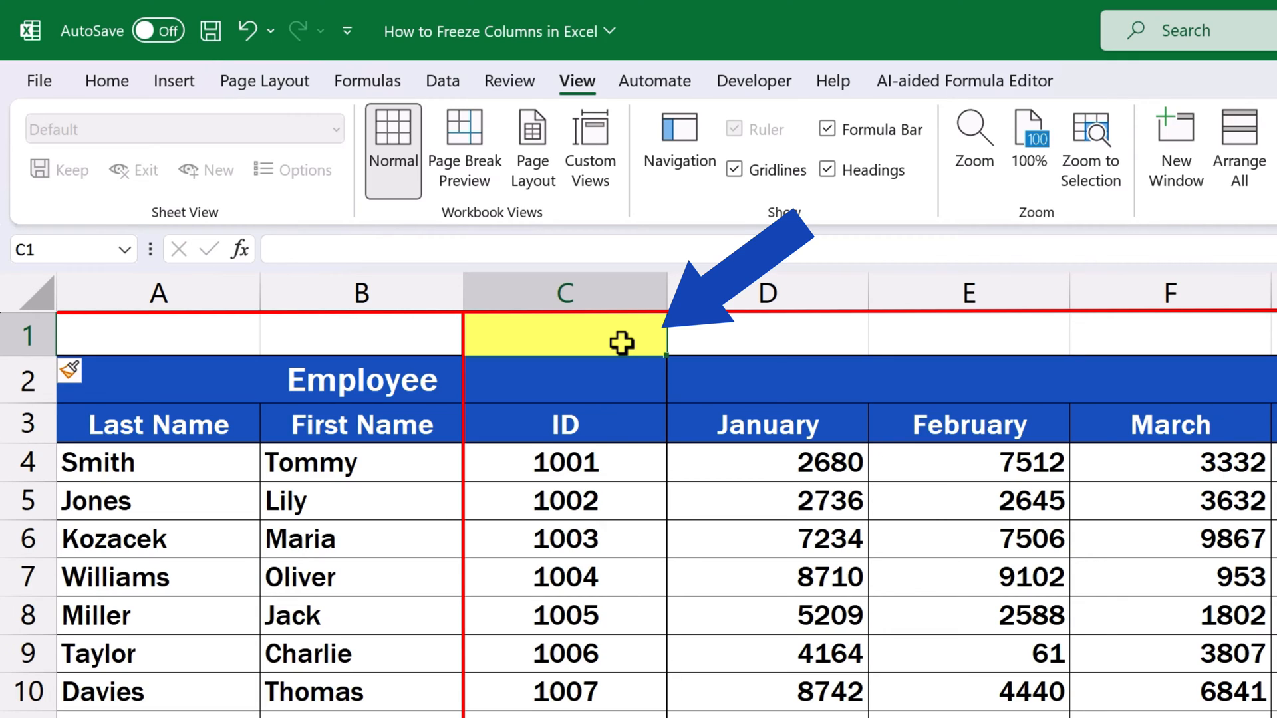
mouse_move(621, 342)
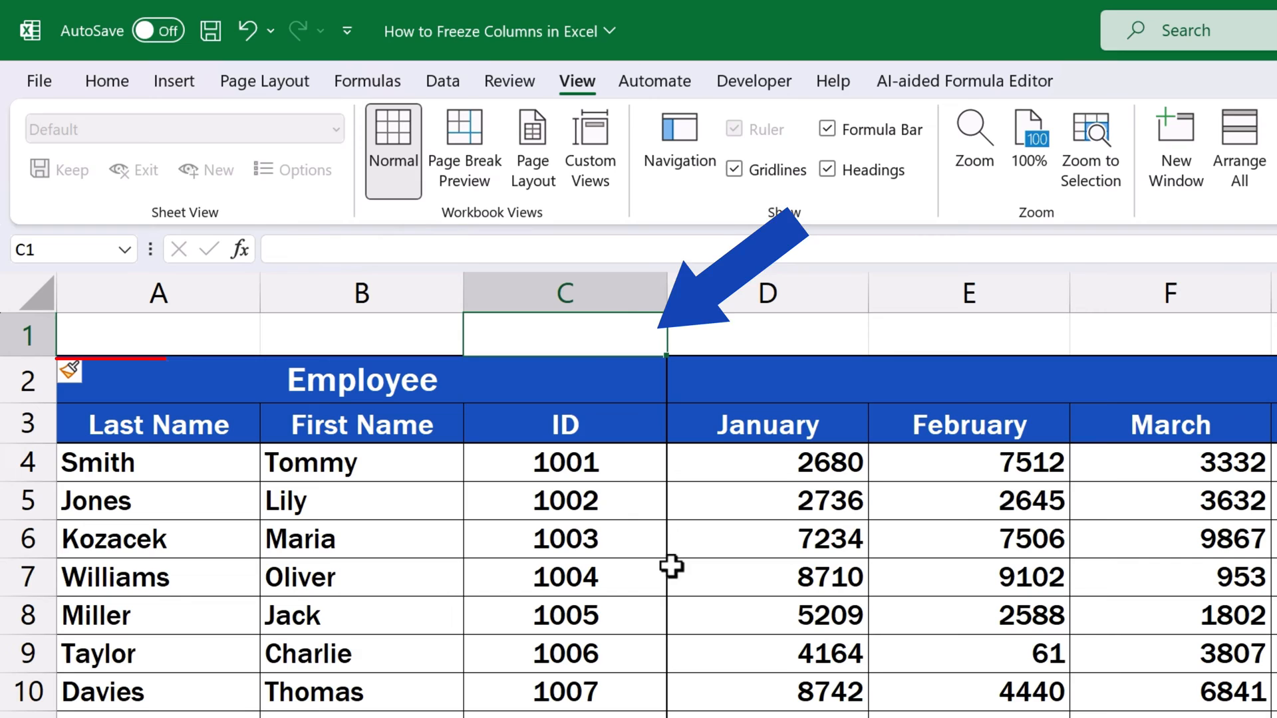
click(360, 379)
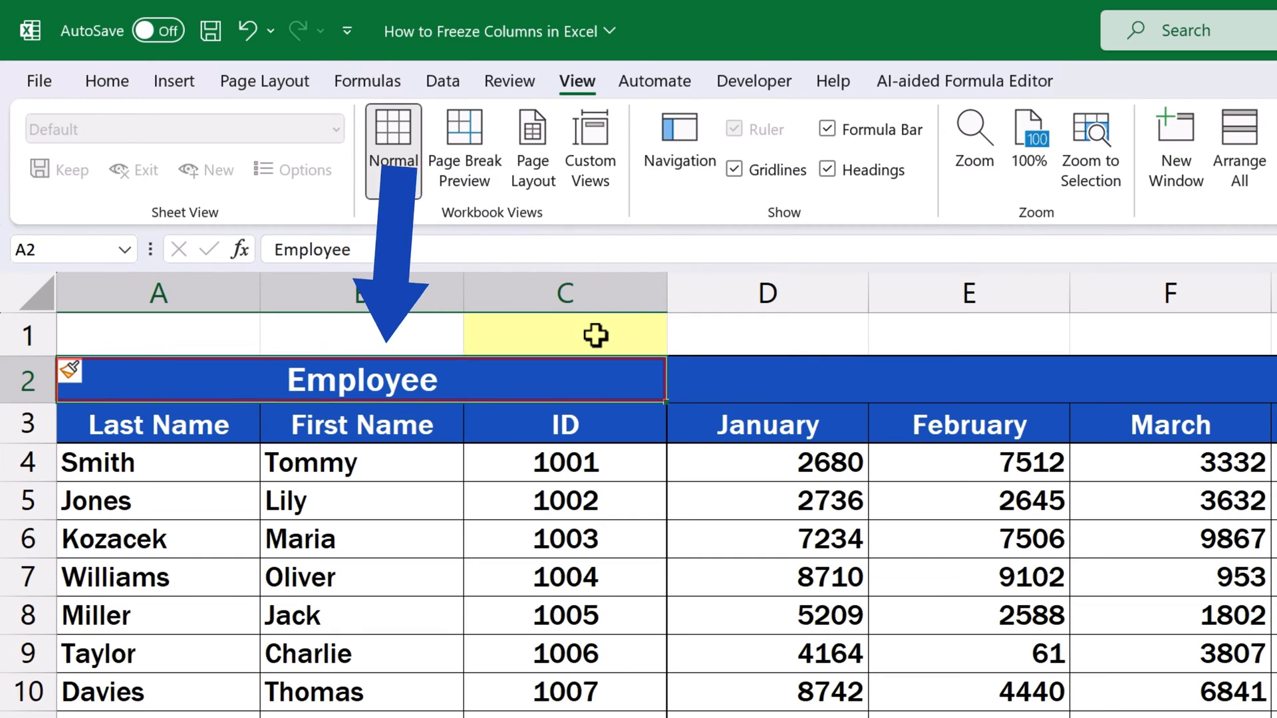
click(565, 335)
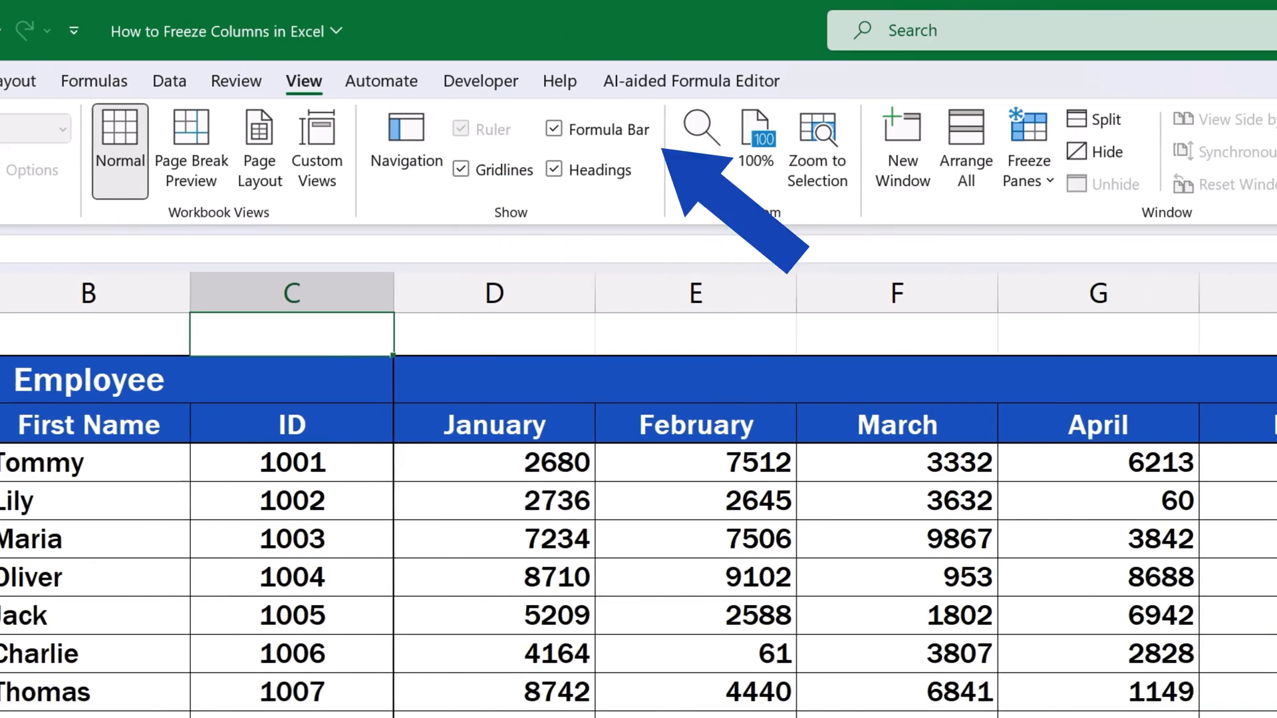
Freeze at January's first cell so Last Name, First Name and ID stay put while scrolling
click(837, 147)
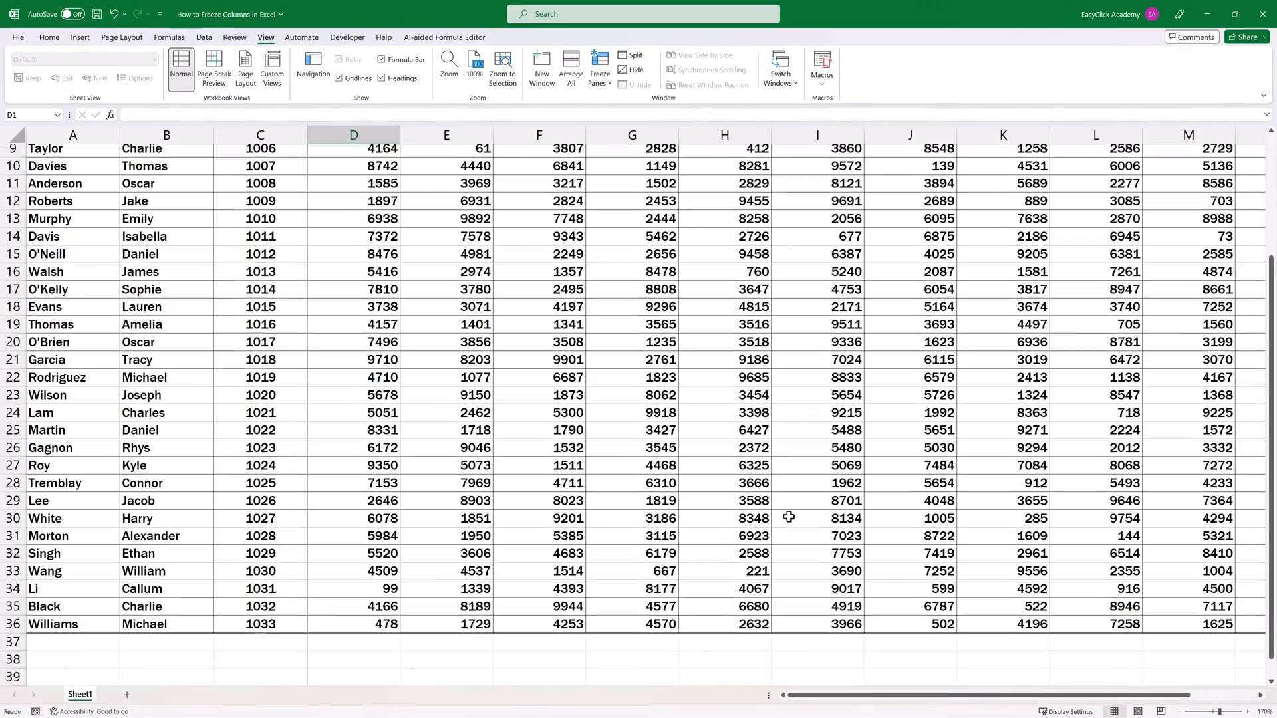
scroll(up, 3)
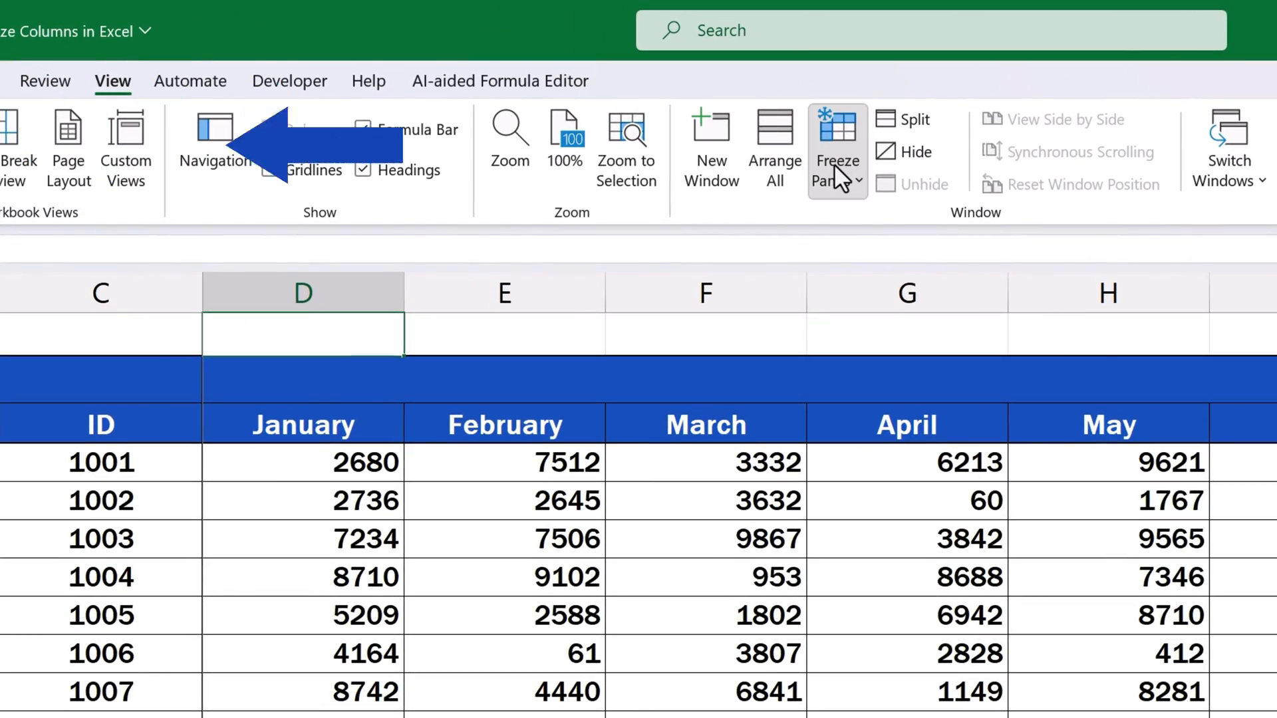
Unfreeze all rows and columns of the sales sheet
click(831, 150)
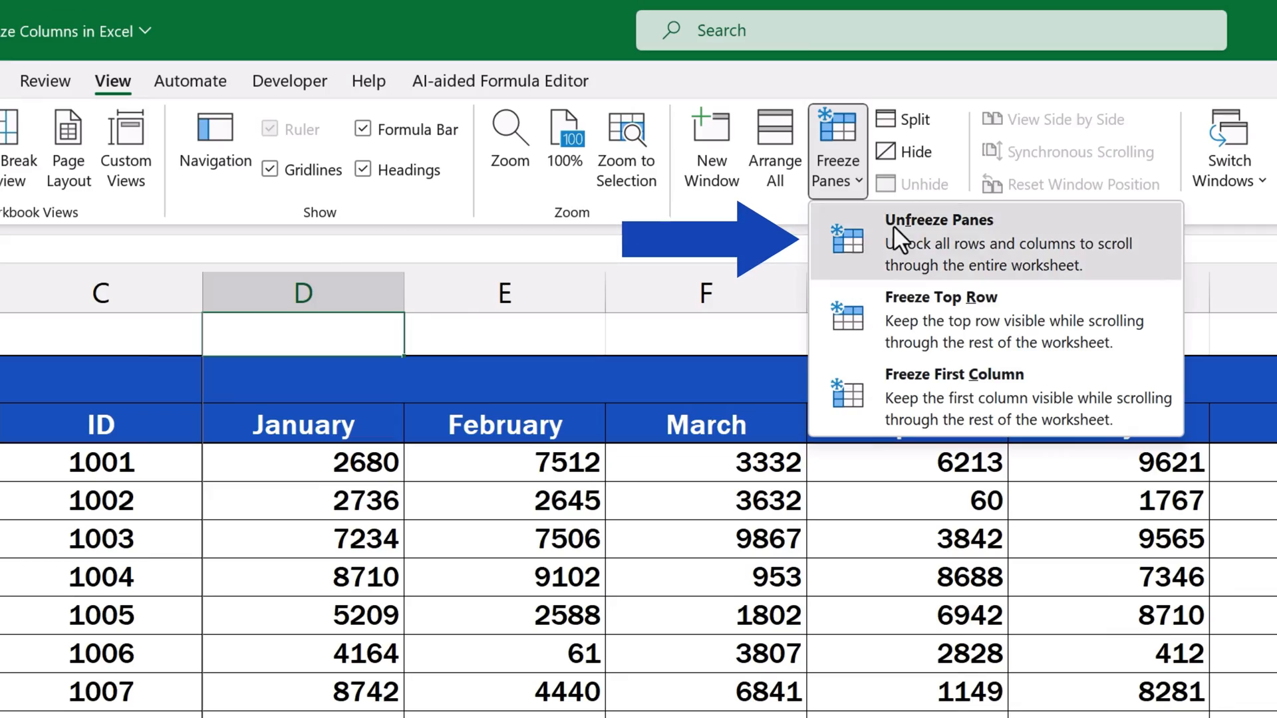
click(938, 219)
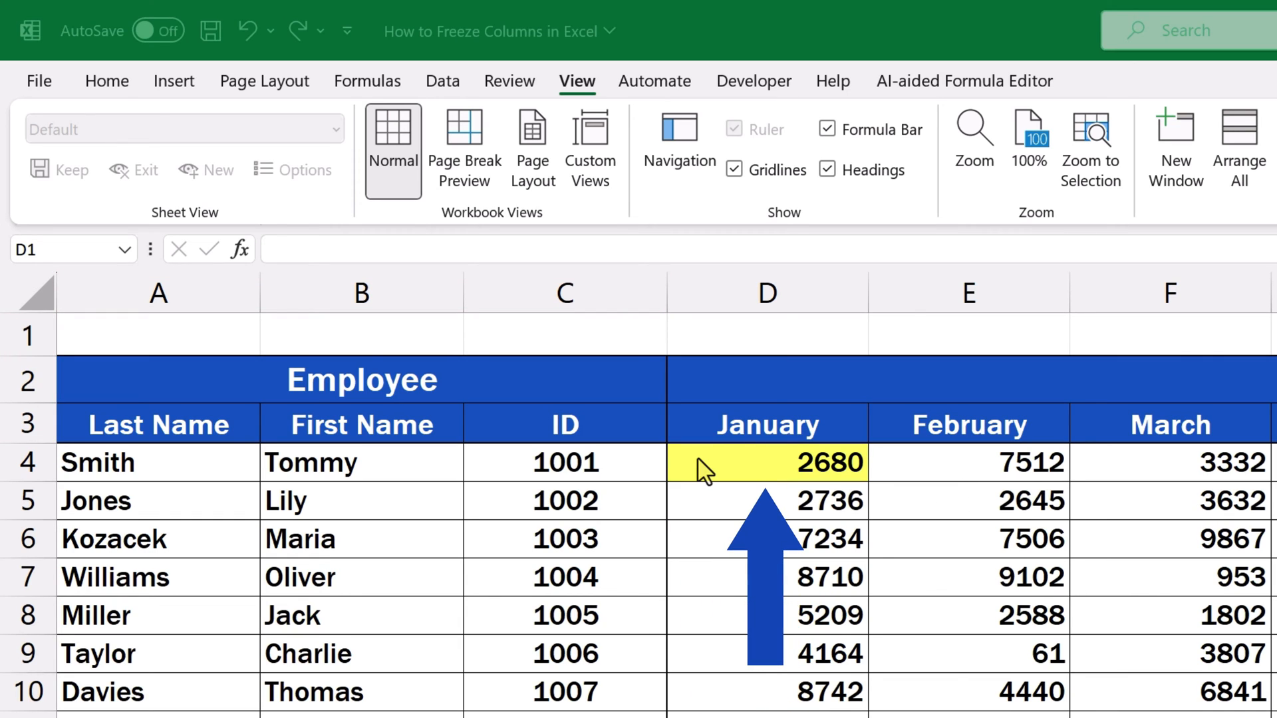
Freeze at cell D4 so header rows 1–3 and the name/ID columns stay while scrolling down
click(767, 463)
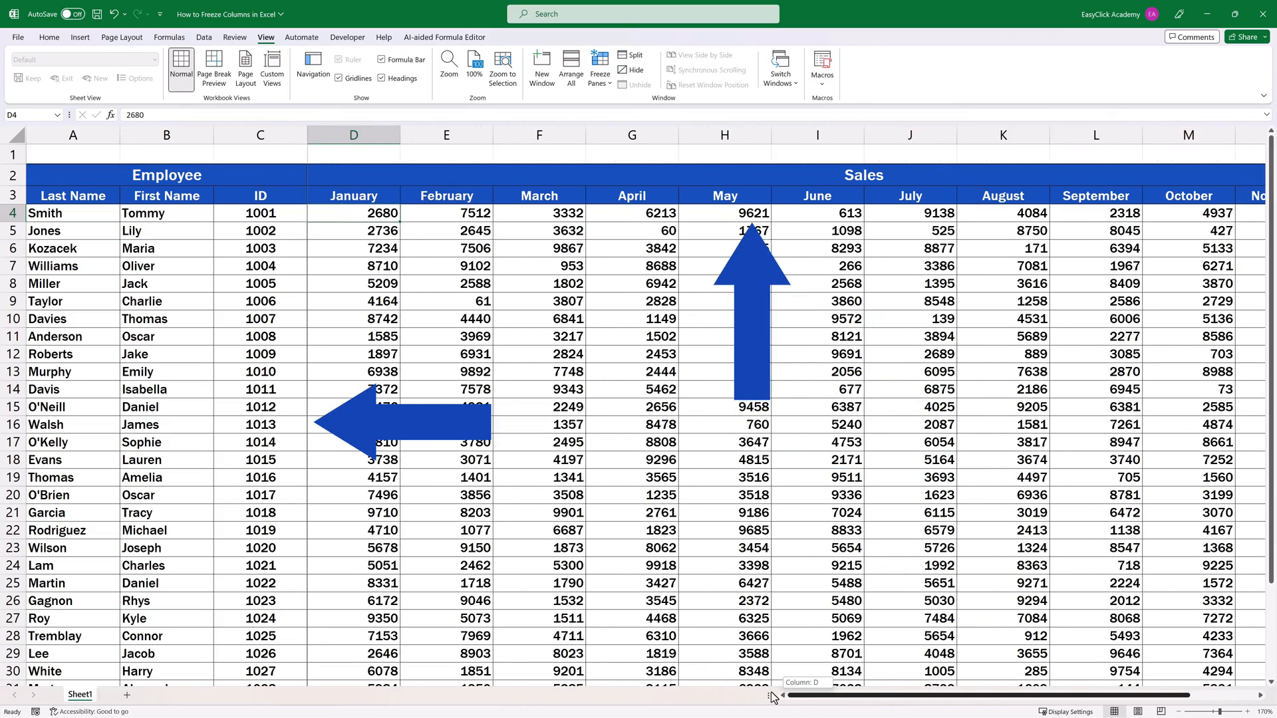
scroll(down, 3)
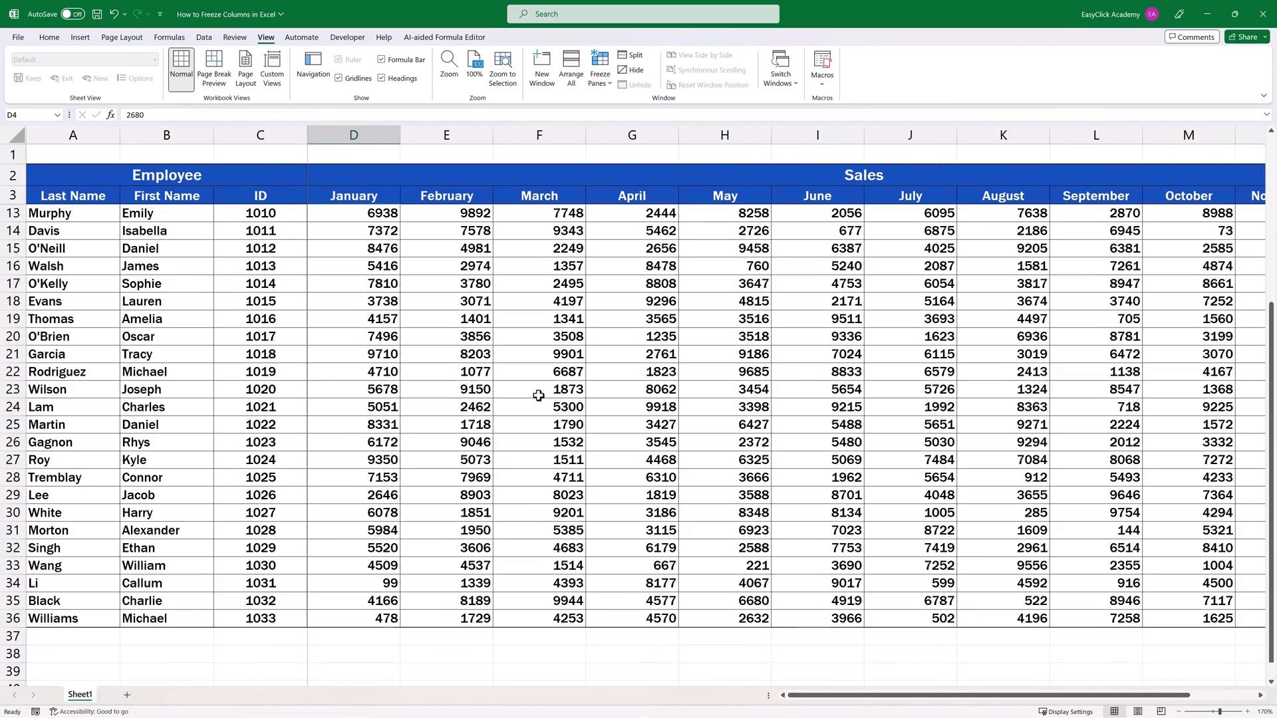